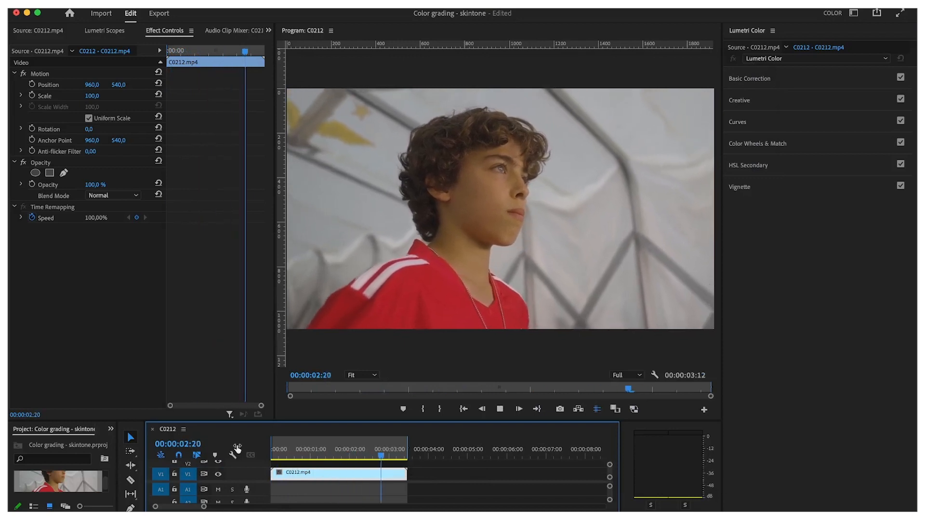
# - Move the playhead earlier and reveal the Lumetri Color hue saturation curves
pyautogui.click(303, 458)
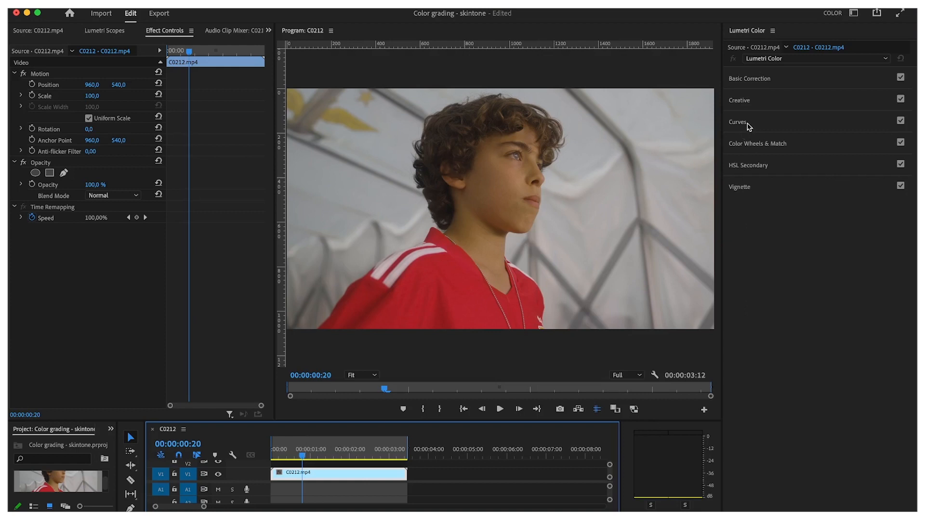
pyautogui.click(738, 123)
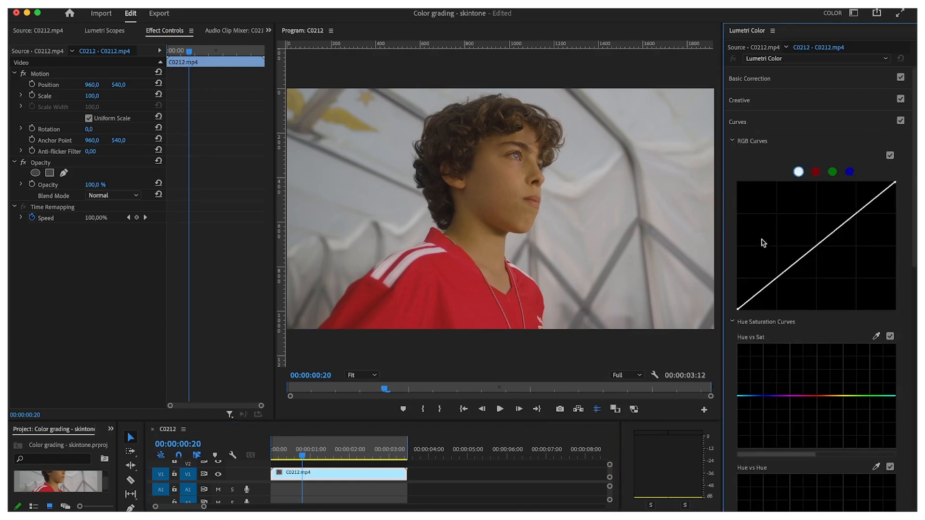
pyautogui.scroll(-3)
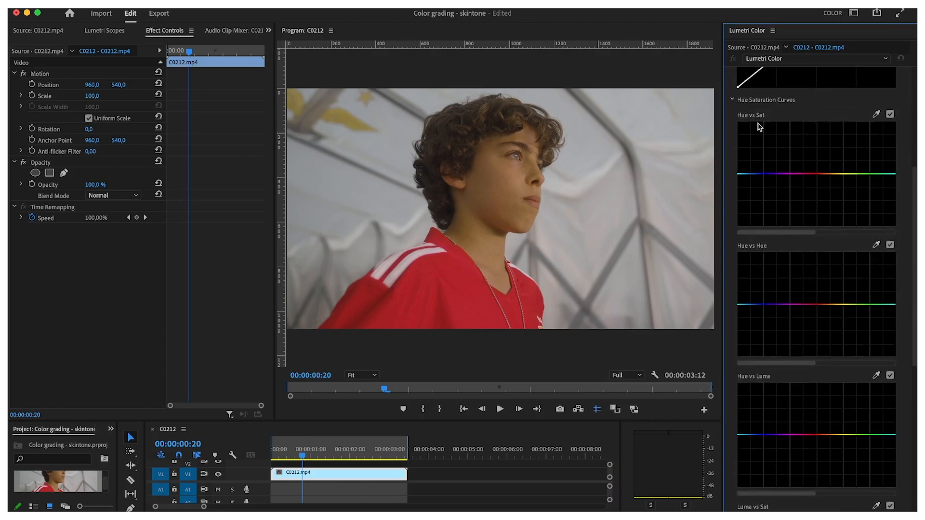
pyautogui.moveTo(754, 387)
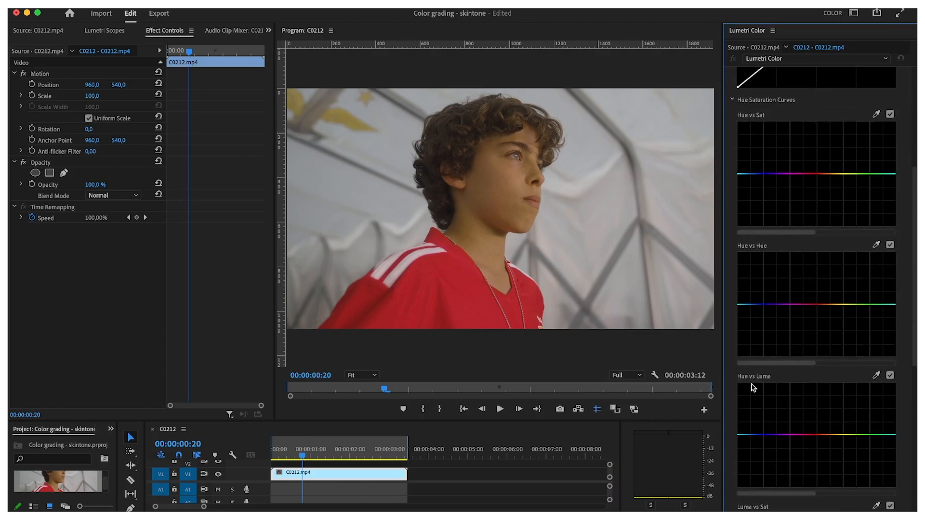
pyautogui.moveTo(792, 308)
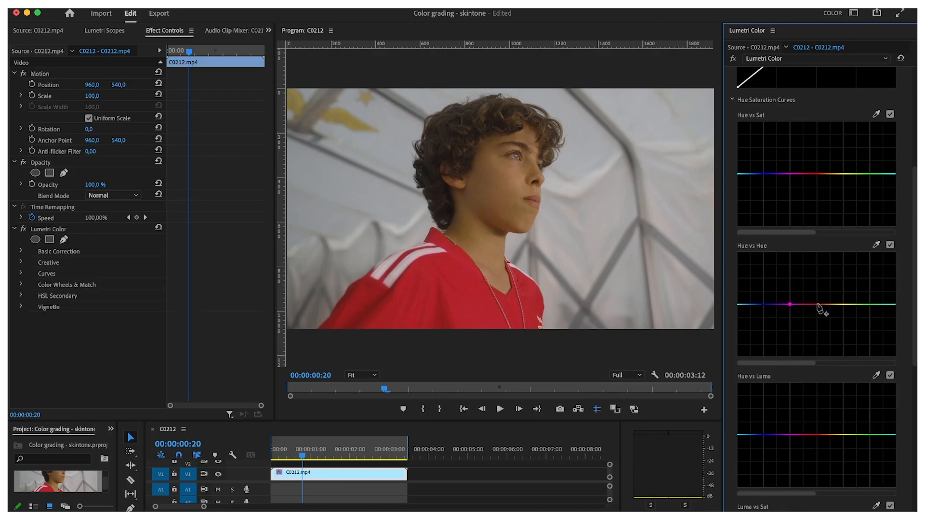
pyautogui.moveTo(844, 307)
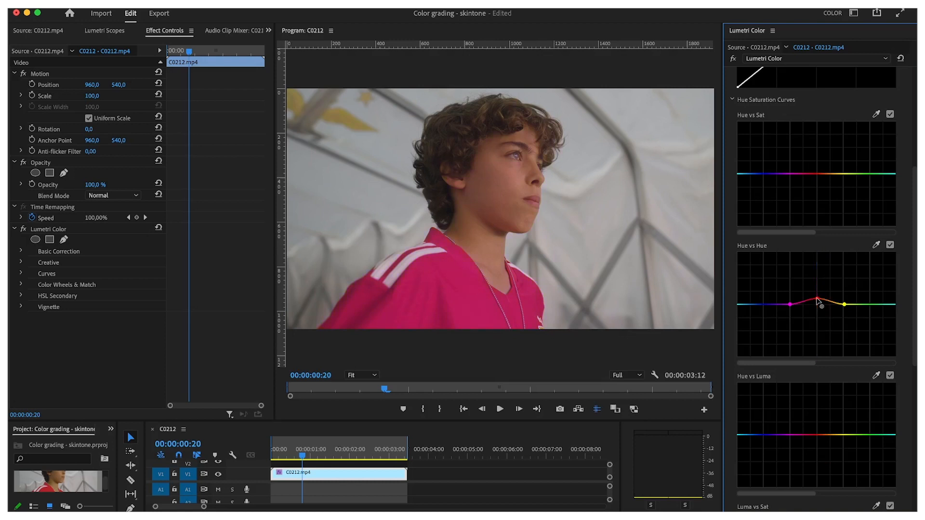
pyautogui.moveTo(819, 298); pyautogui.dragTo(819, 305)
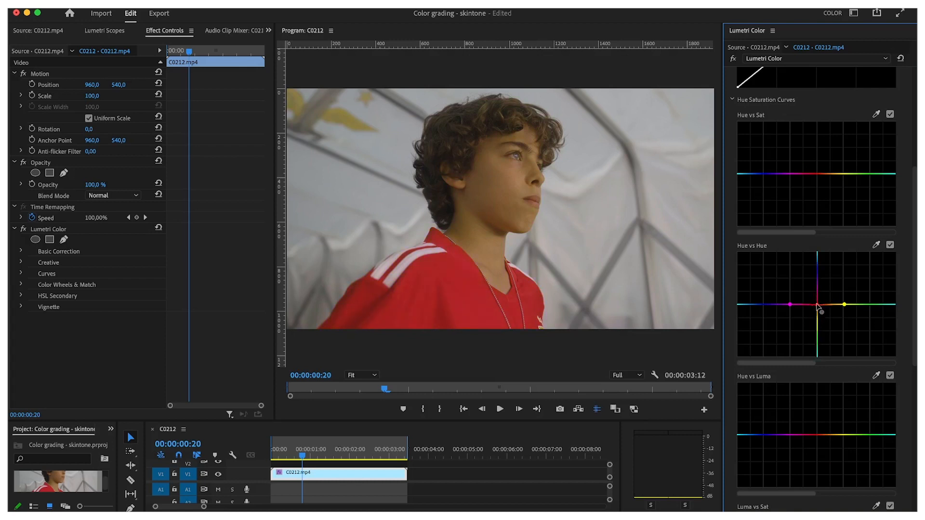
pyautogui.moveTo(820, 302); pyautogui.dragTo(819, 312)
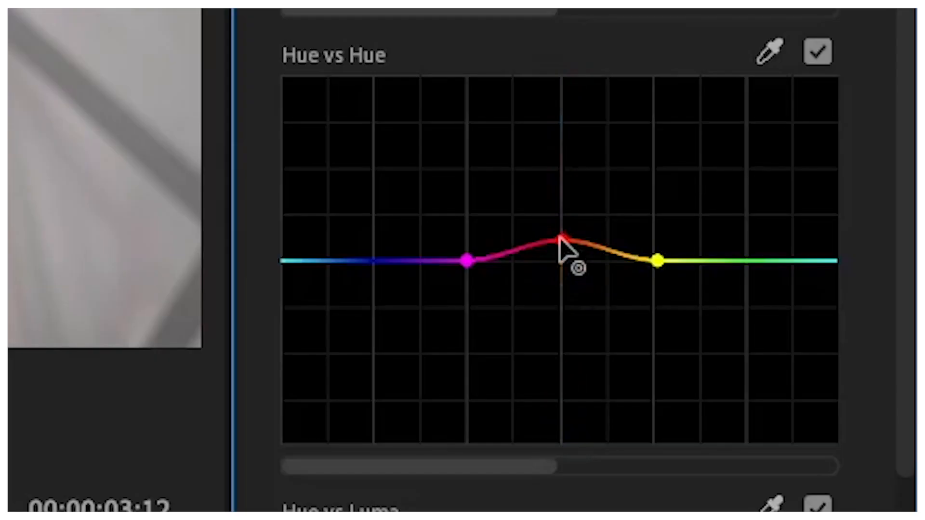
pyautogui.moveTo(561, 236); pyautogui.dragTo(559, 261)
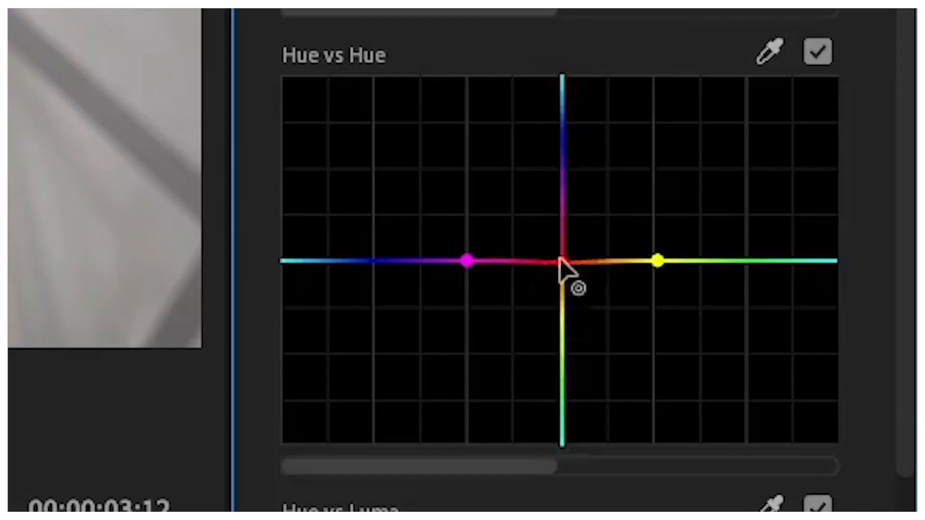
pyautogui.moveTo(559, 259); pyautogui.dragTo(559, 275)
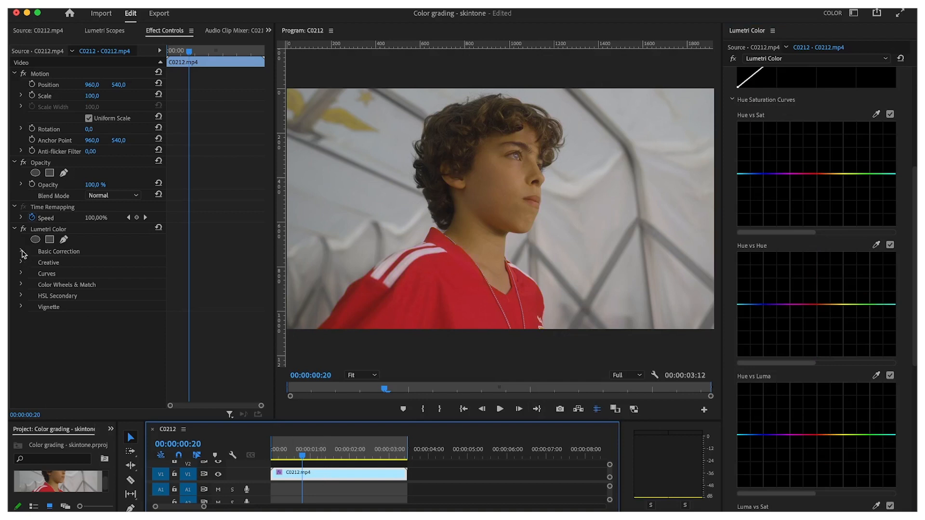
# - Mask a patch of the boy's skin with the Opacity pen and show its vectorscope and RGB parade
pyautogui.click(19, 229)
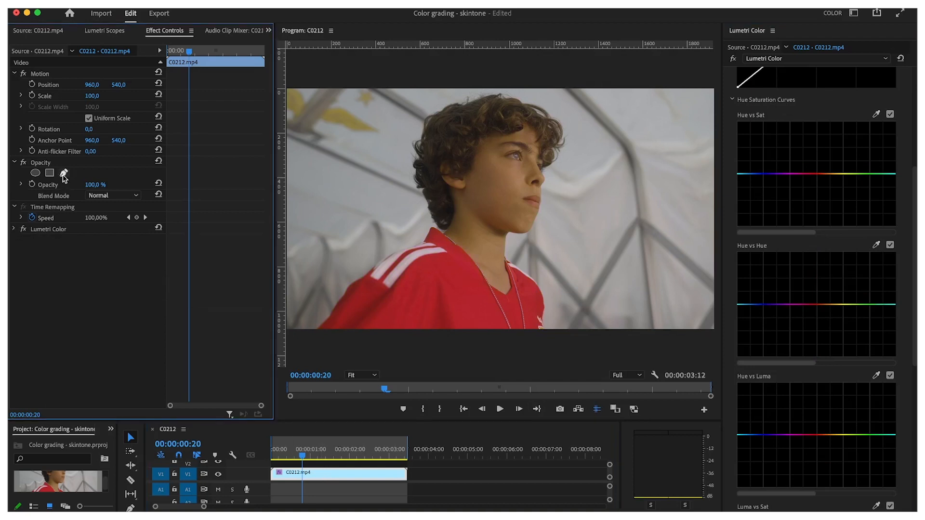
pyautogui.click(62, 174)
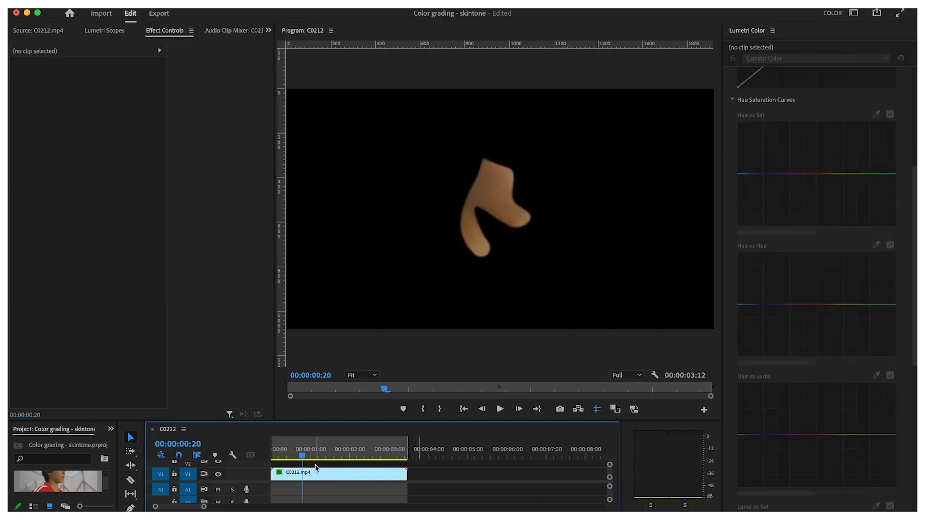
pyautogui.click(104, 30)
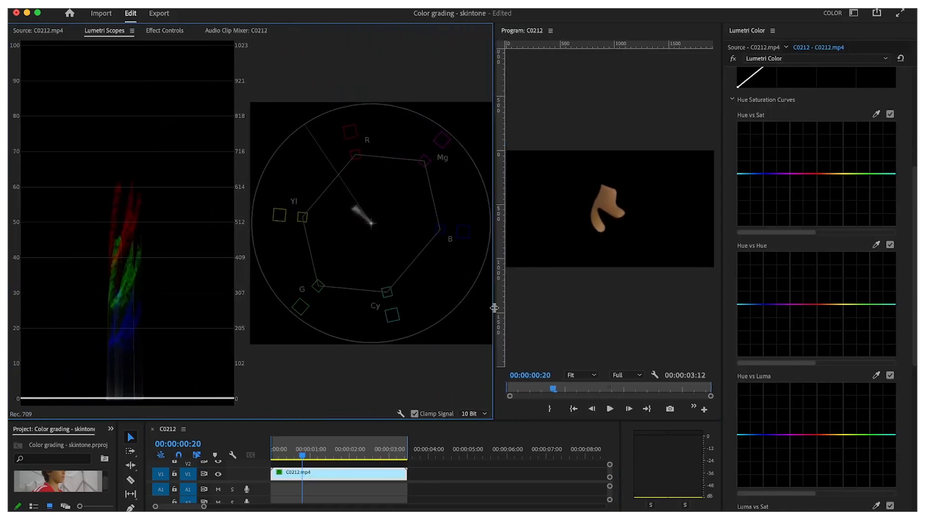
# - Zoom the program monitor to 150% and add a point on the Hue vs Hue curve
pyautogui.click(581, 375)
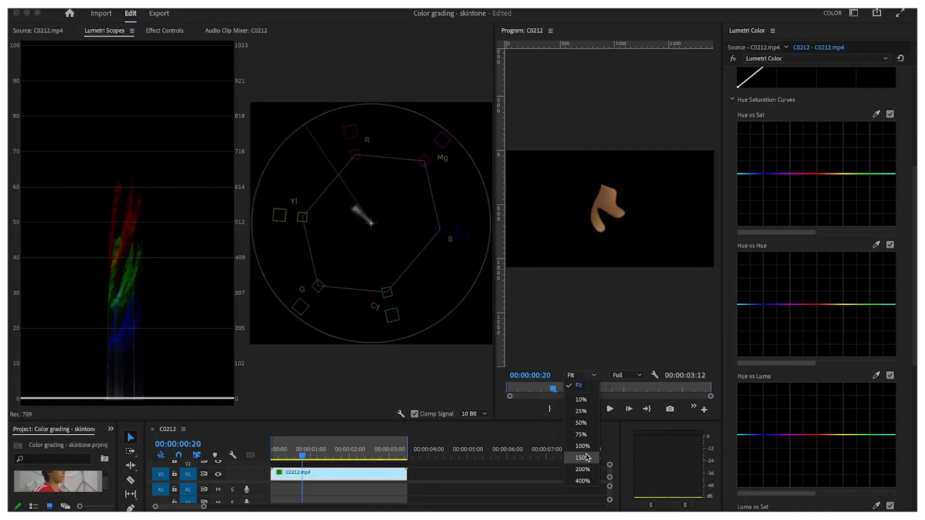
pyautogui.click(581, 458)
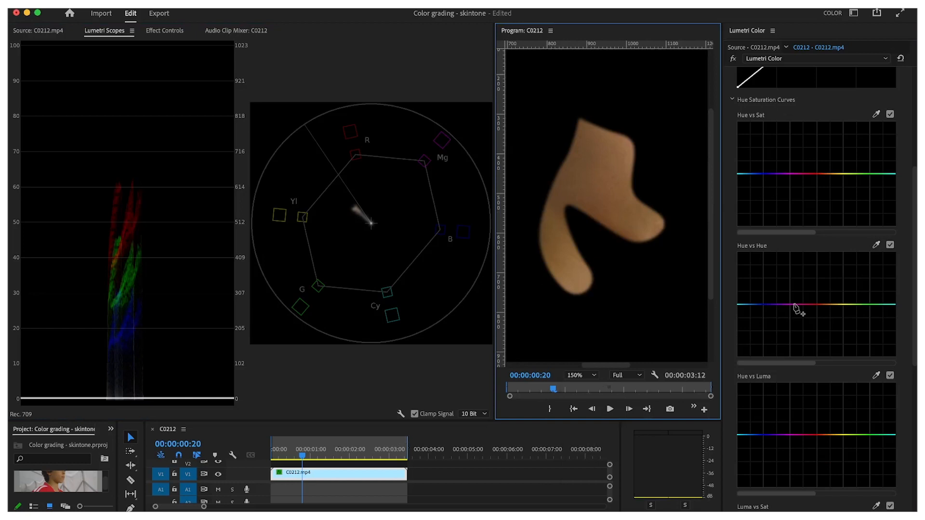
pyautogui.click(794, 305)
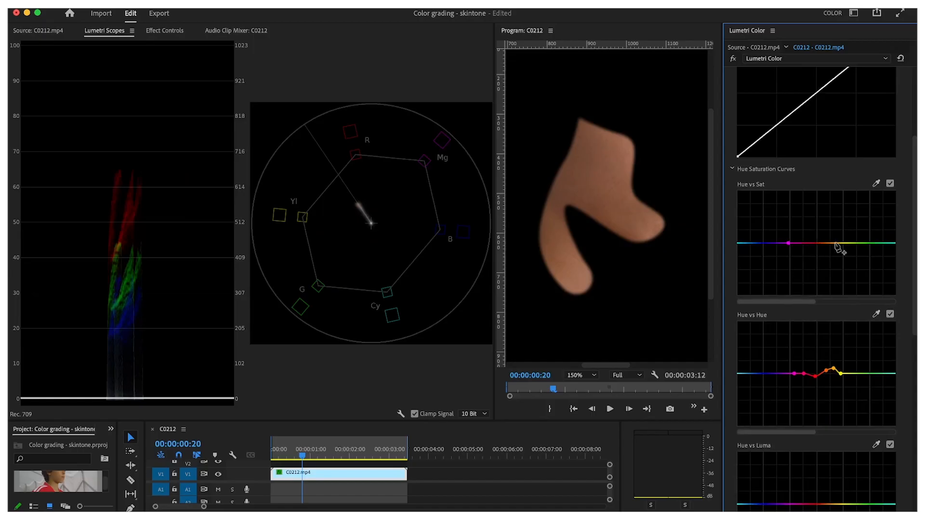
# - Dip the Hue vs Sat curve in the reds and toggle Hue vs Hue to compare
pyautogui.moveTo(841, 244); pyautogui.dragTo(818, 259)
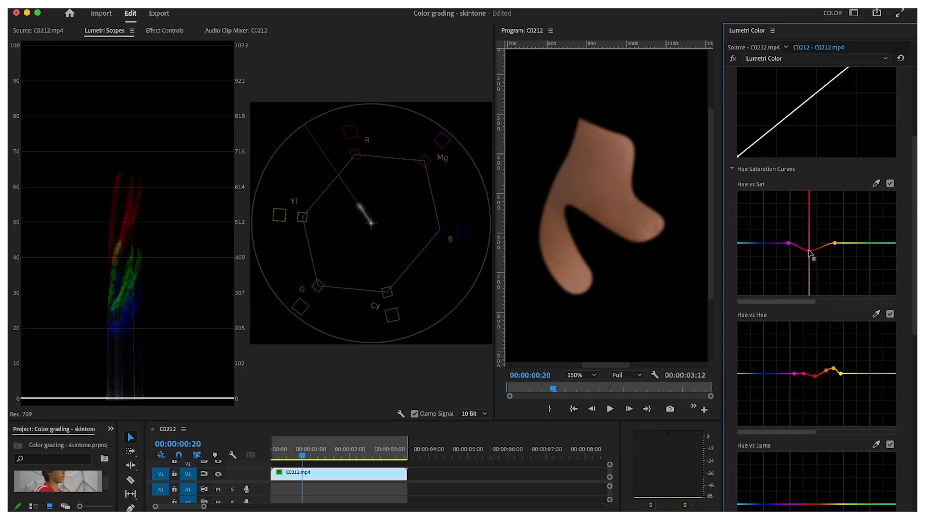
pyautogui.click(891, 183)
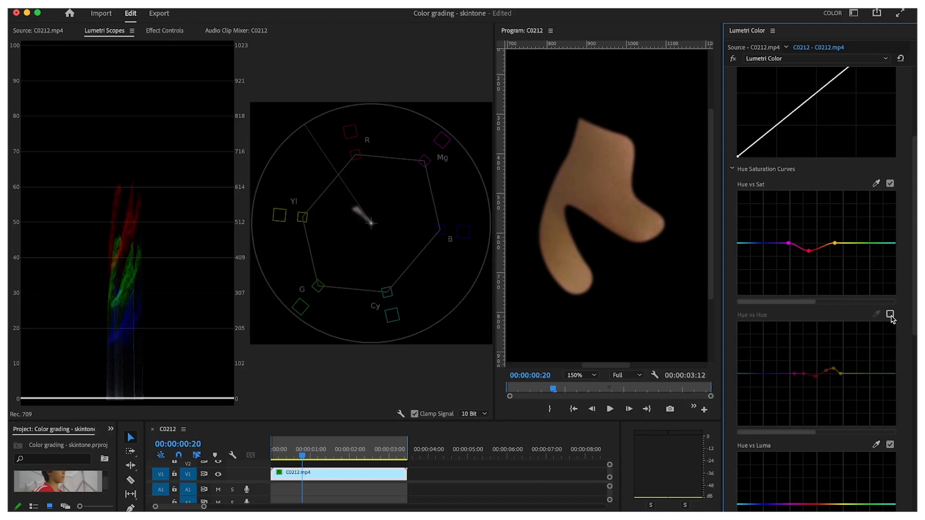
pyautogui.click(165, 29)
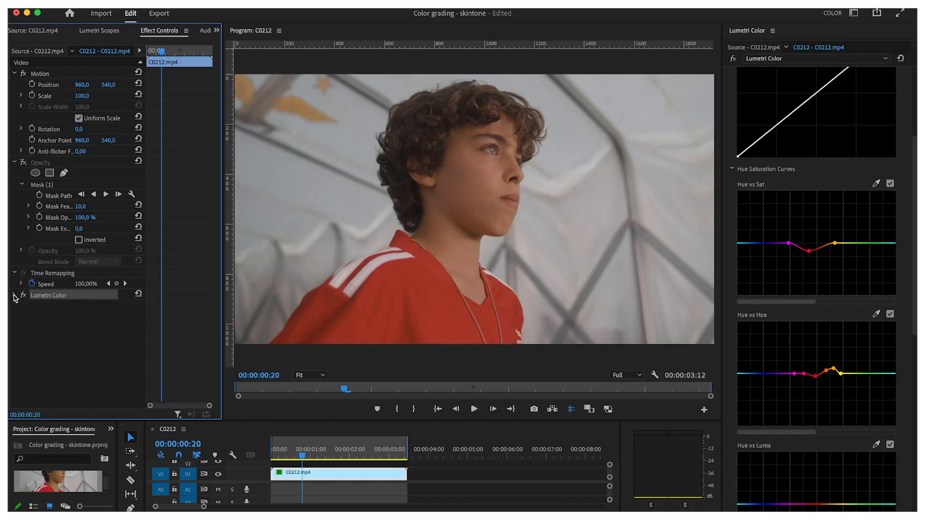
# - Trace a Lumetri Color mask around the boy's face and neck
pyautogui.click(14, 296)
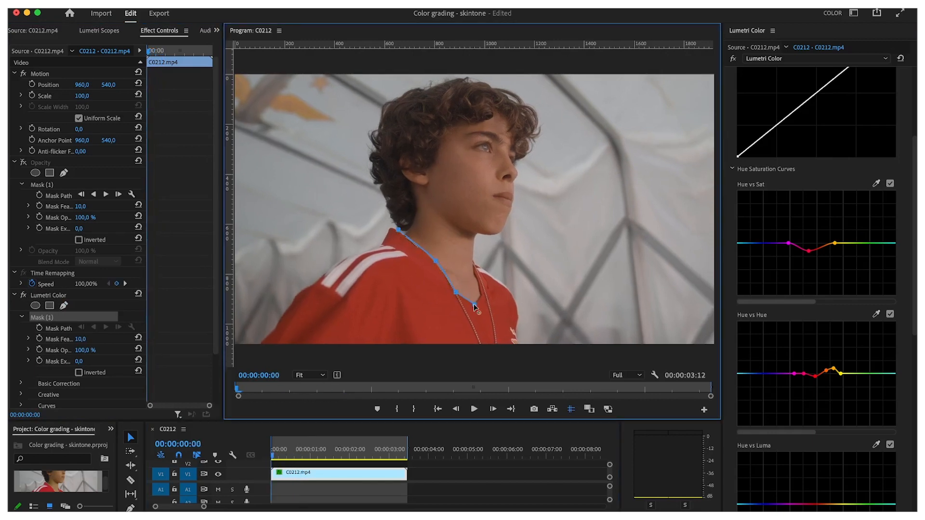
pyautogui.click(406, 456)
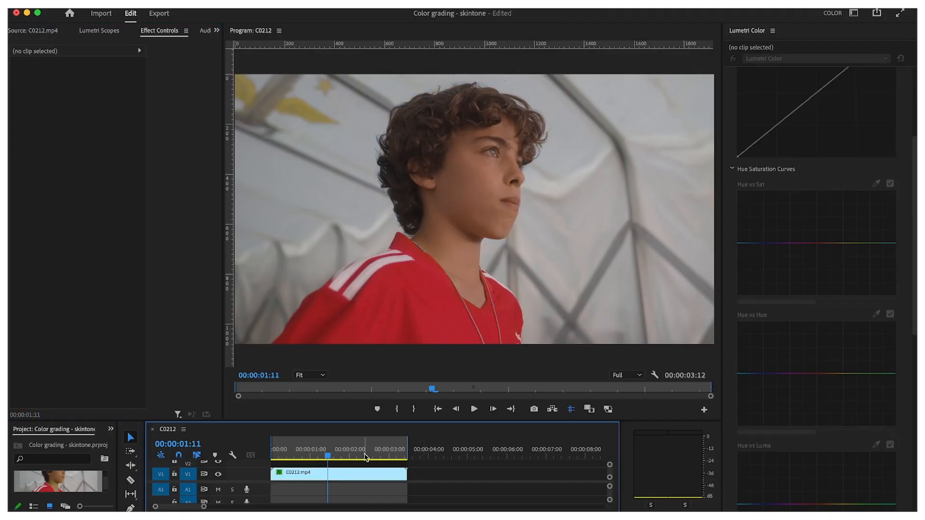
# - Raise the Hue vs Sat curve in the reds to boost skin saturation inside the mask
pyautogui.click(340, 473)
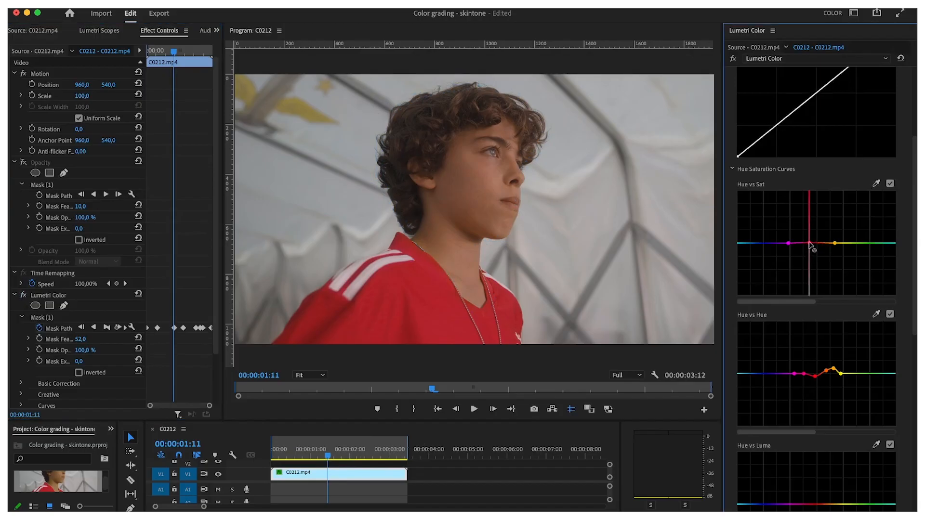
pyautogui.moveTo(811, 243); pyautogui.dragTo(809, 236)
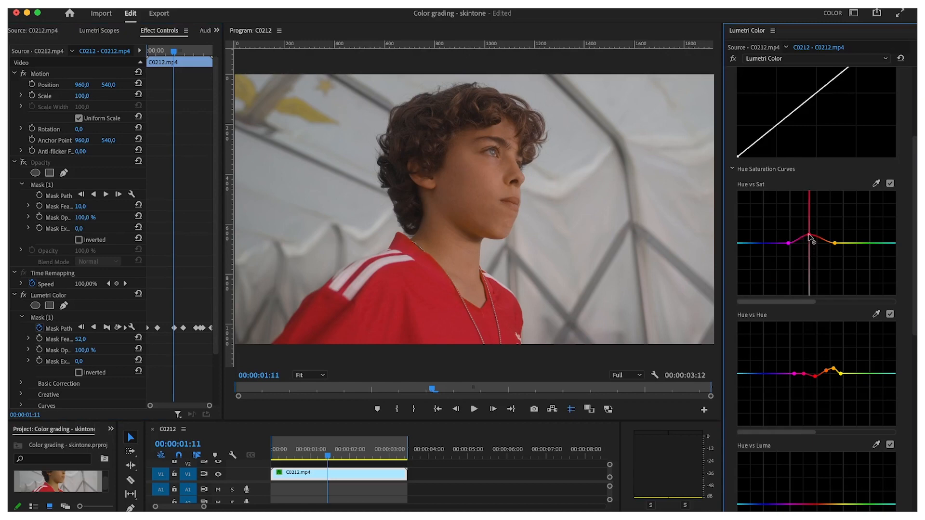